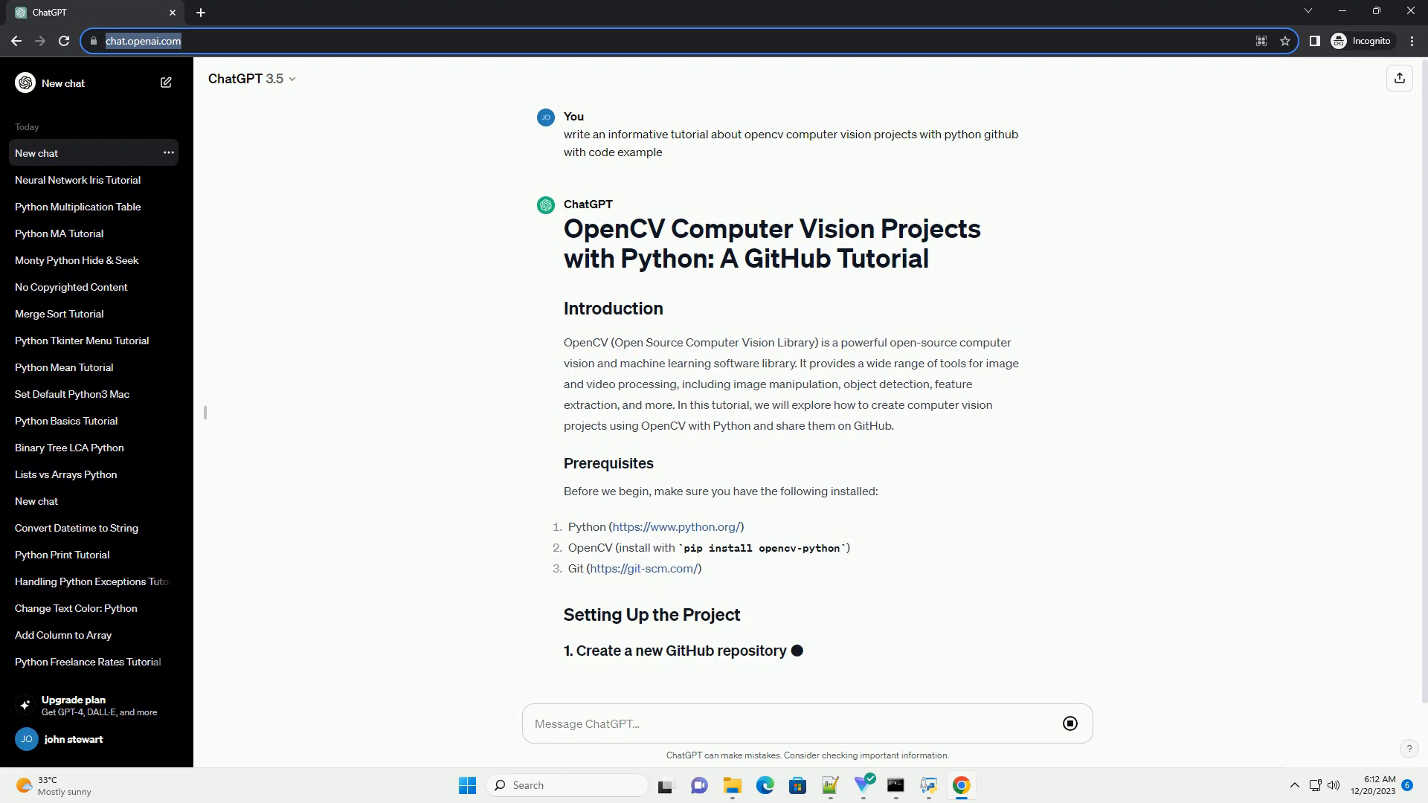
pyautogui.scroll(-3)
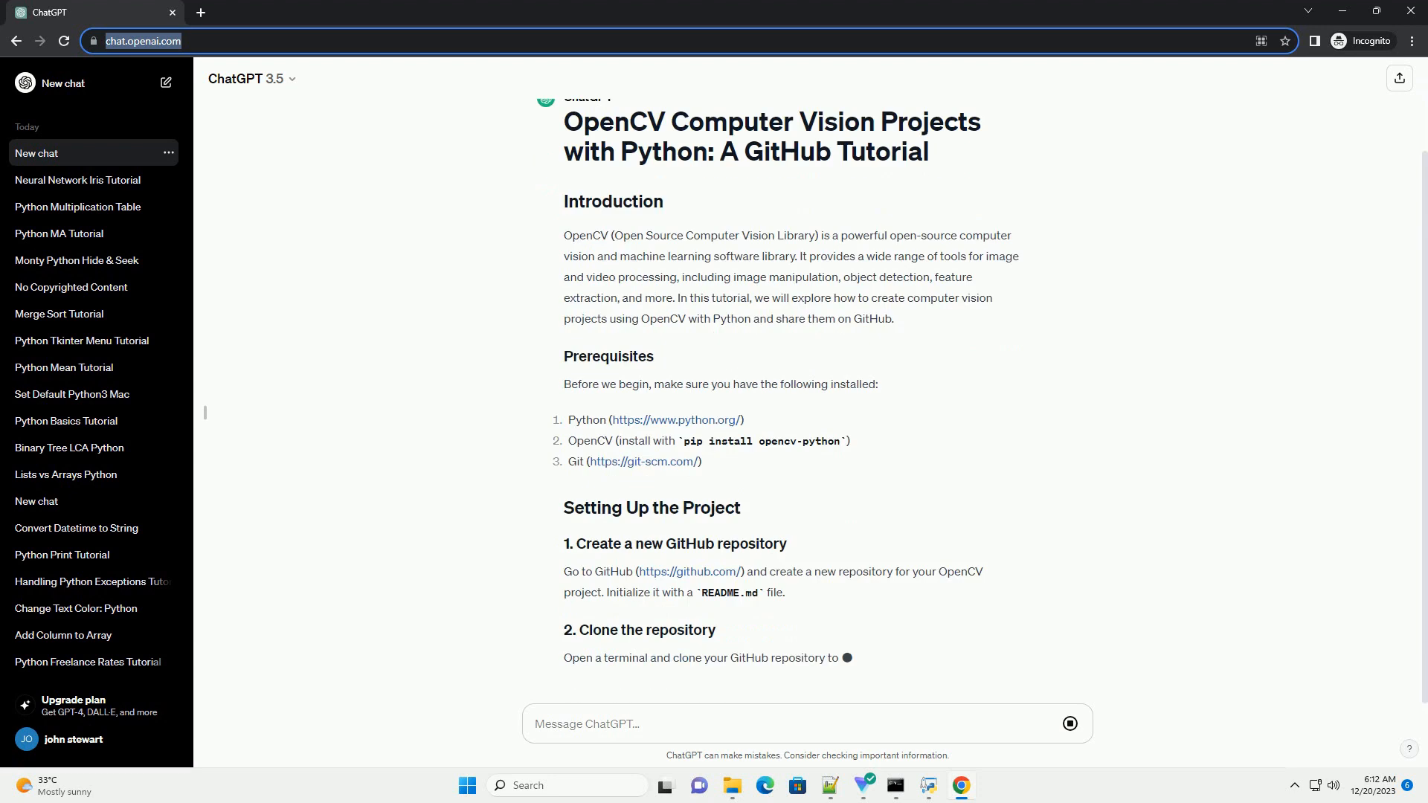
pyautogui.scroll(-3)
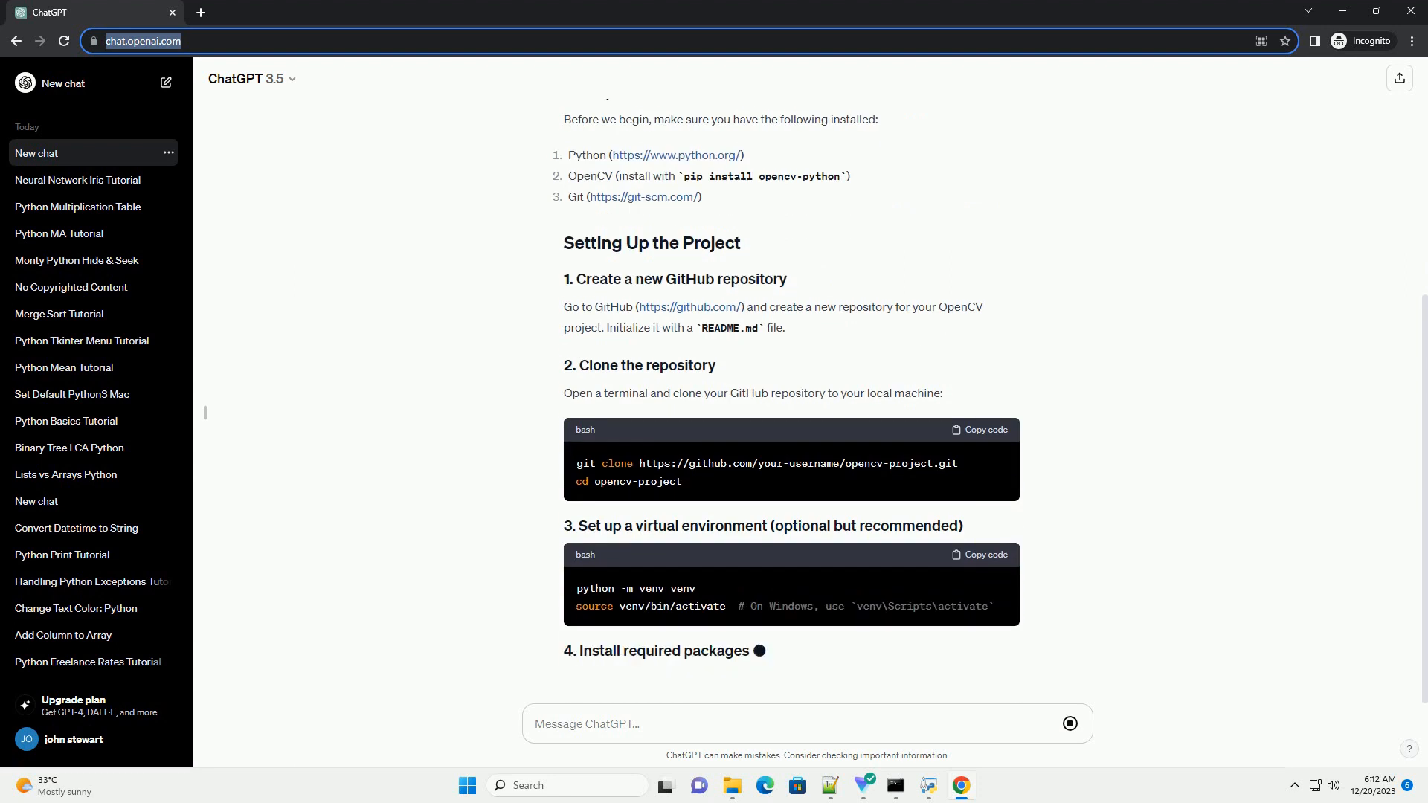
pyautogui.scroll(-3)
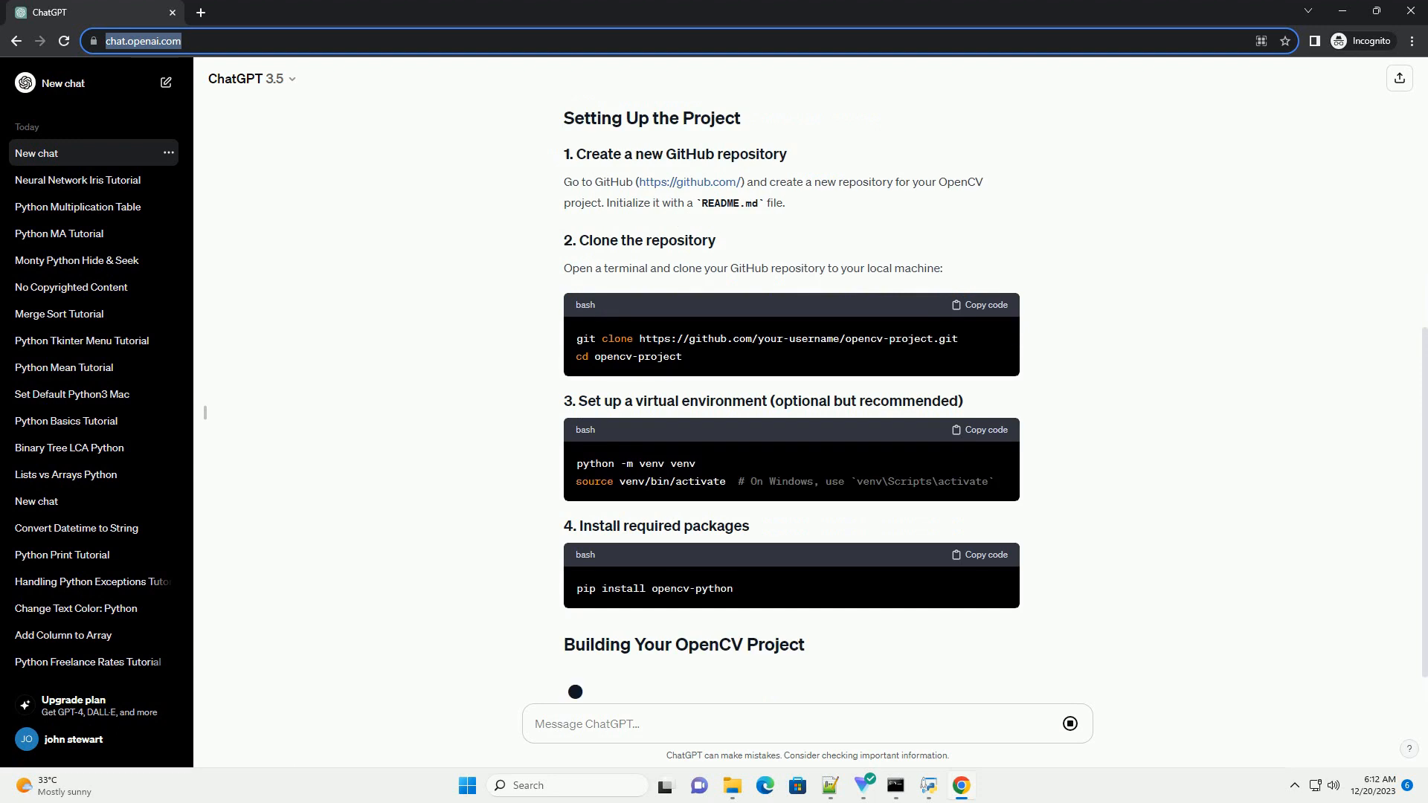
pyautogui.scroll(-3)
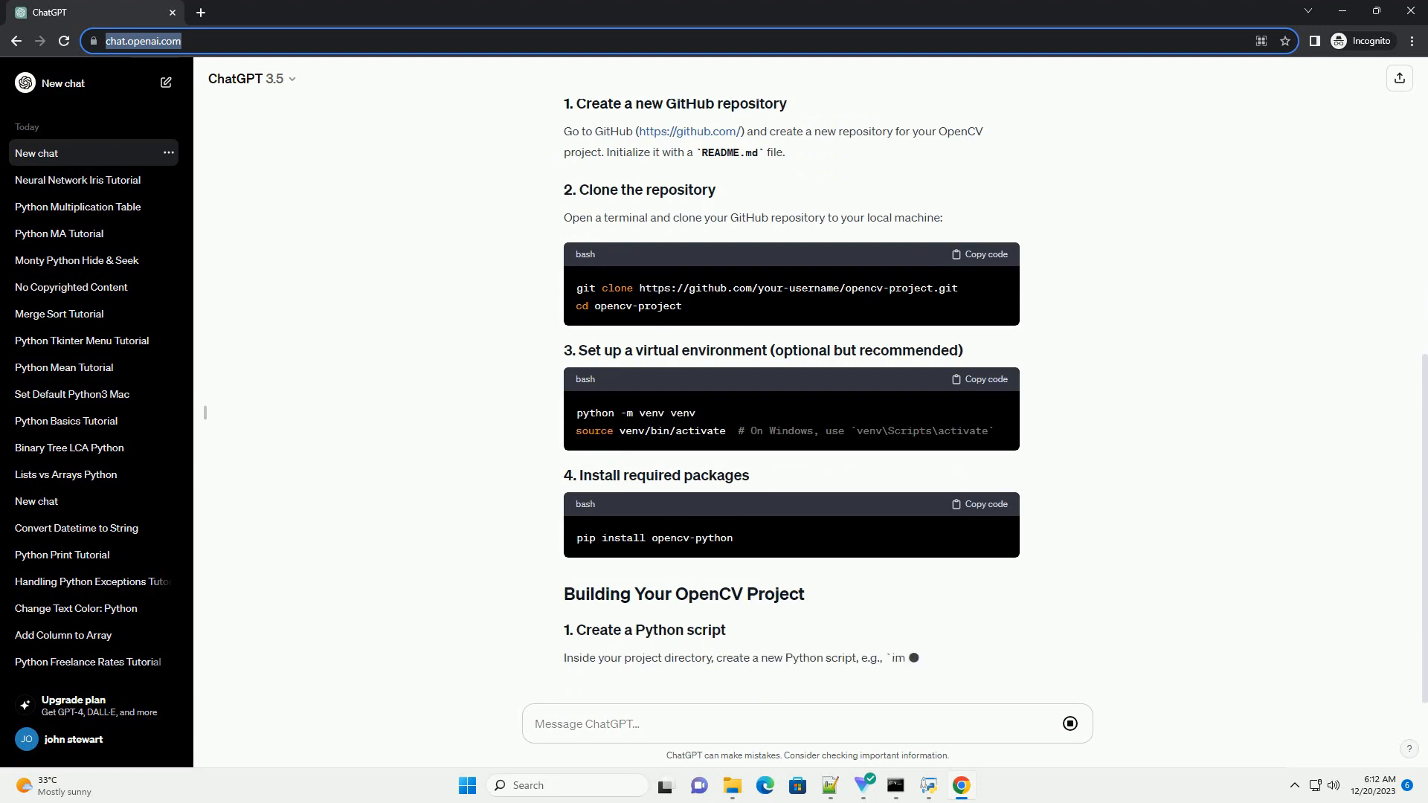
pyautogui.scroll(-3)
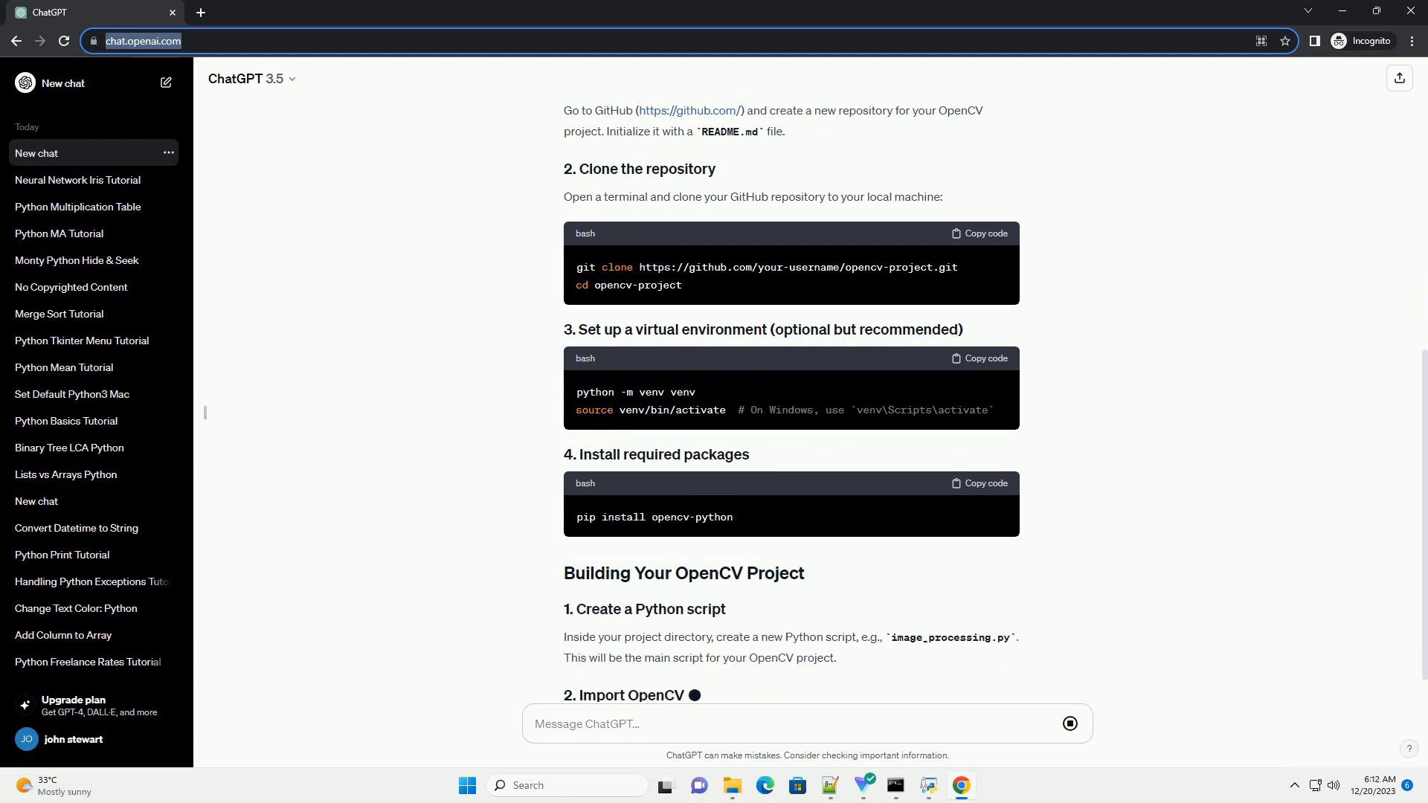
pyautogui.scroll(-3)
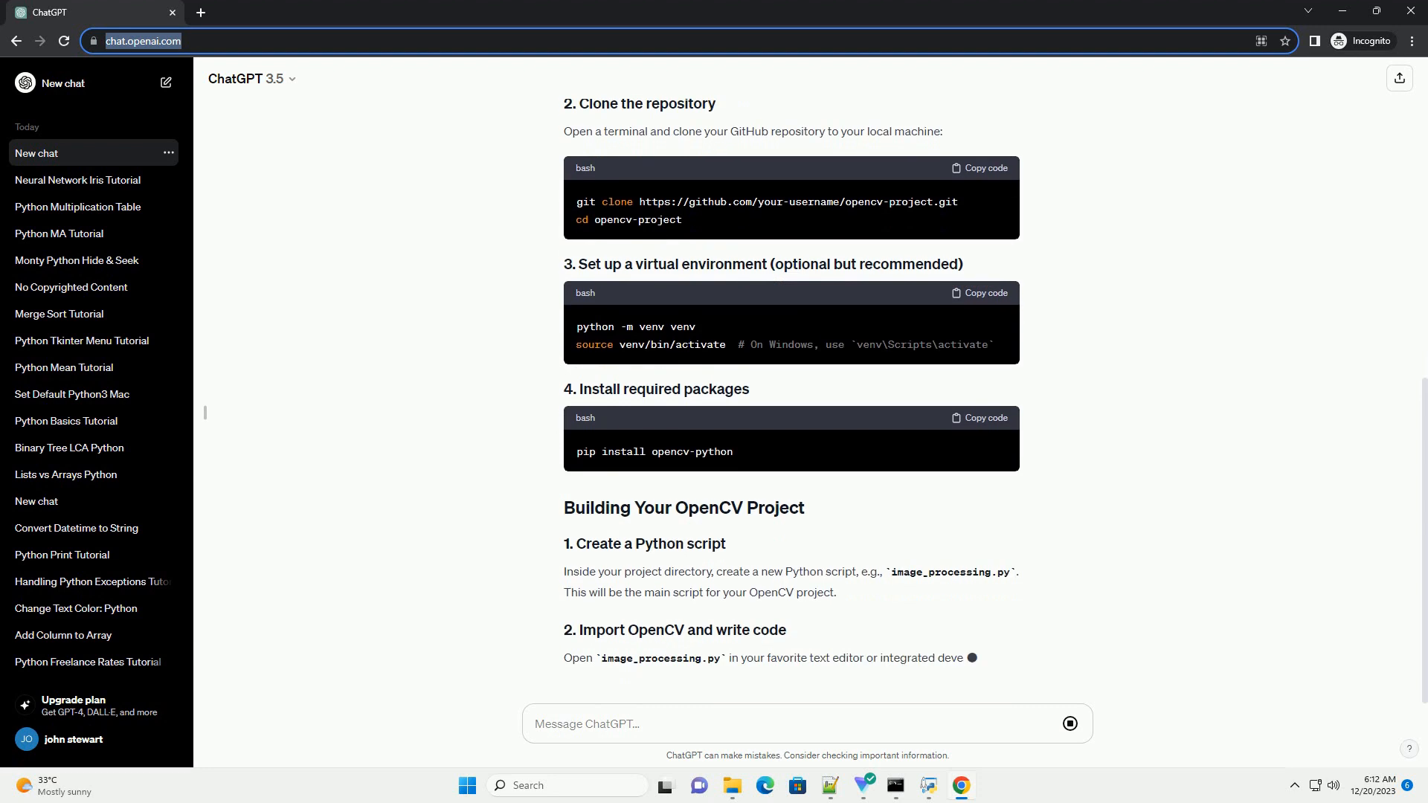
pyautogui.scroll(-3)
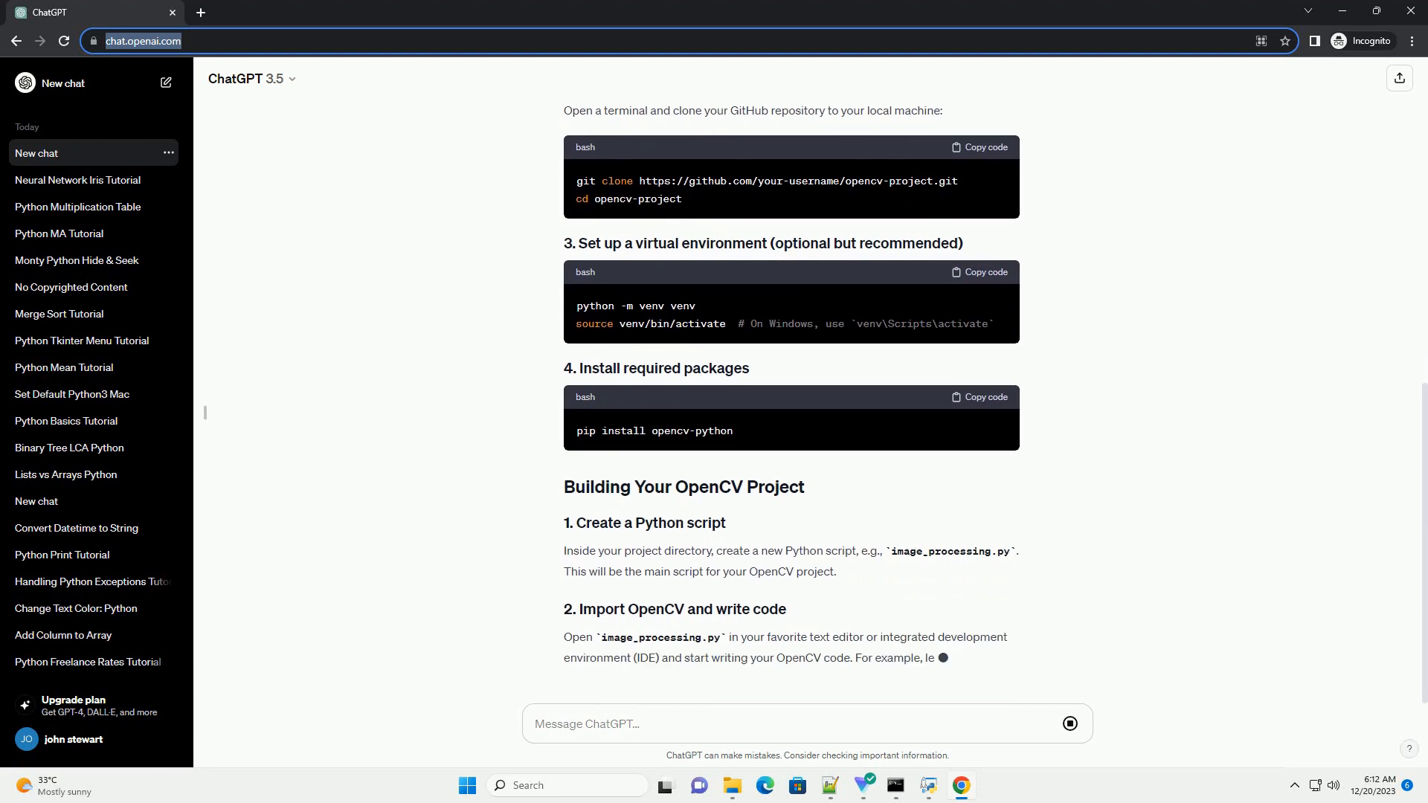
pyautogui.scroll(-3)
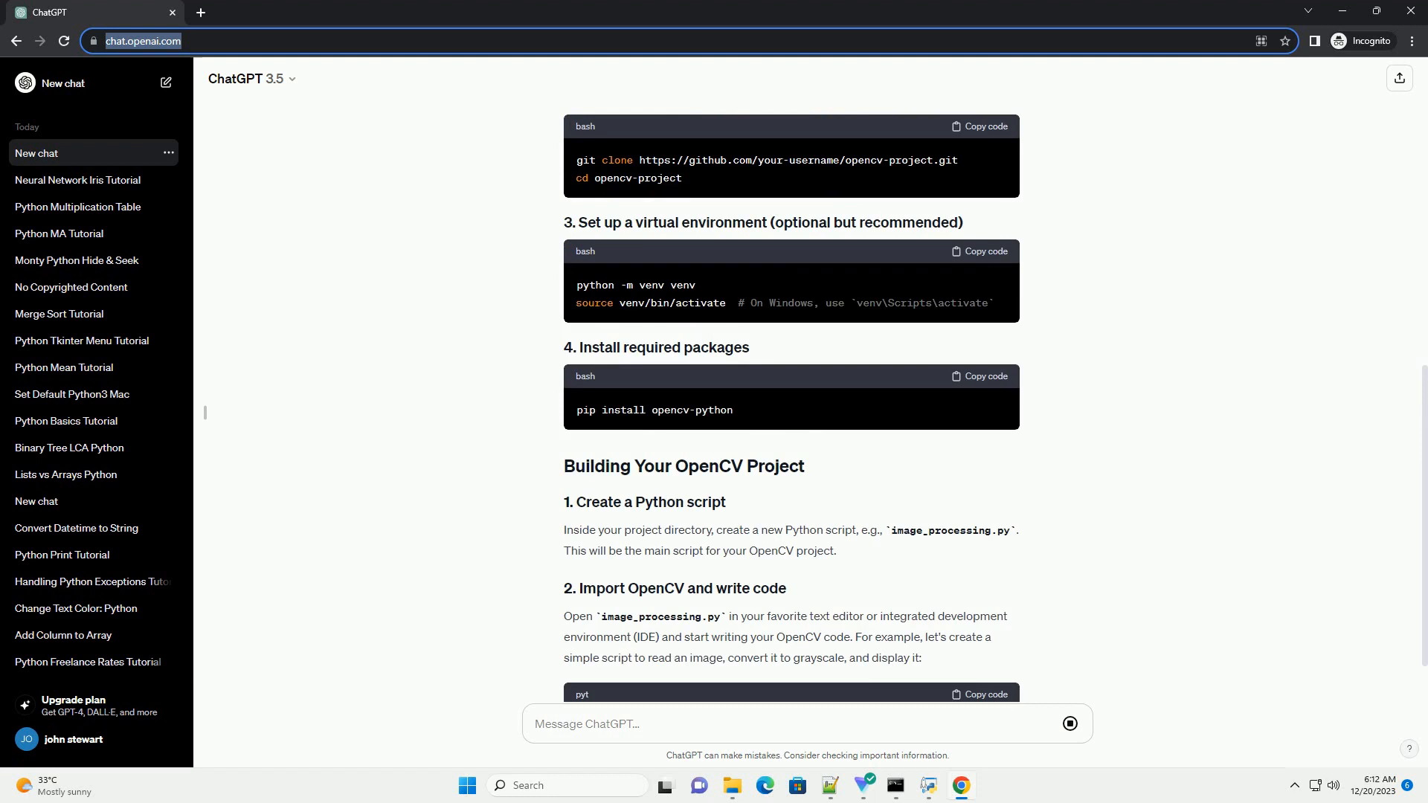
pyautogui.scroll(-3)
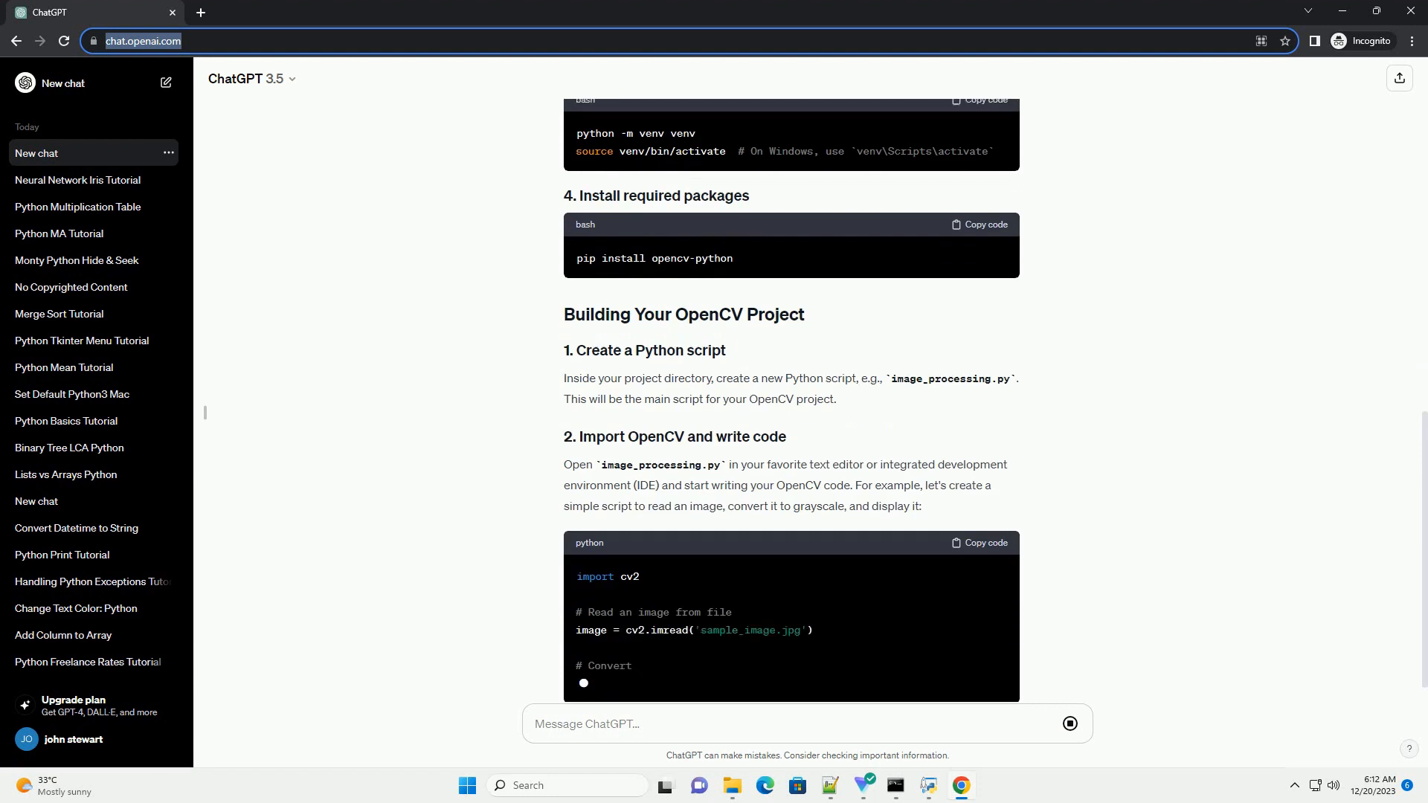
pyautogui.scroll(-3)
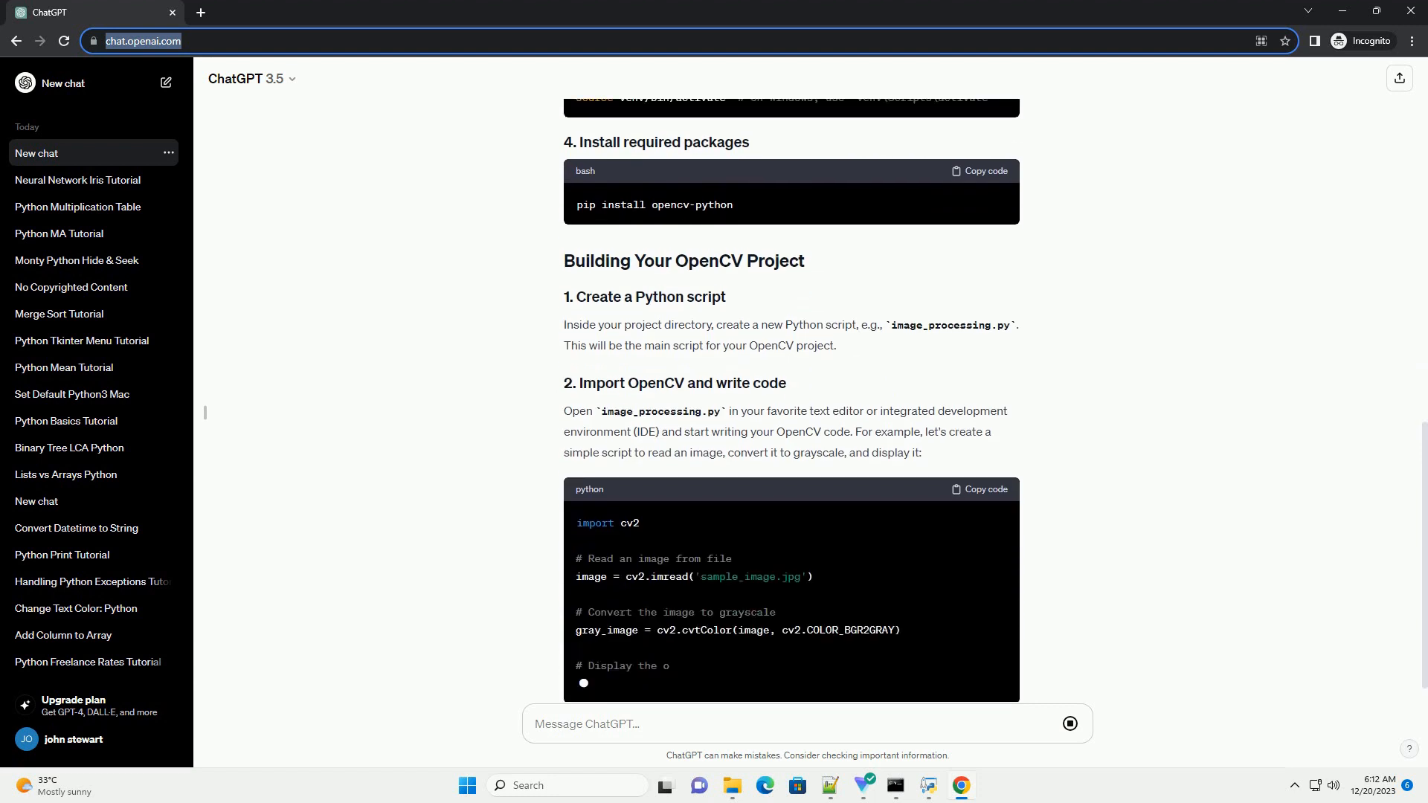
pyautogui.scroll(-3)
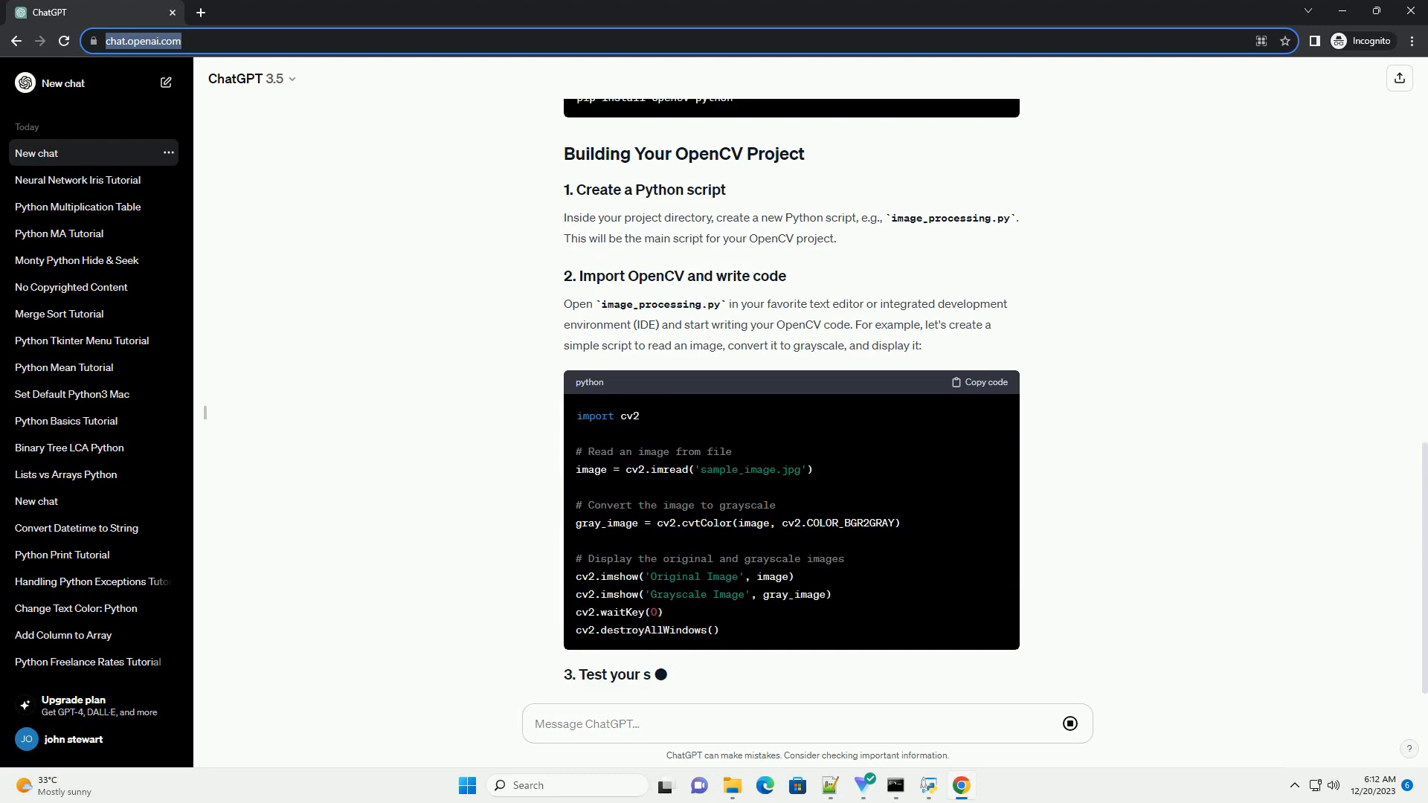
pyautogui.scroll(-3)
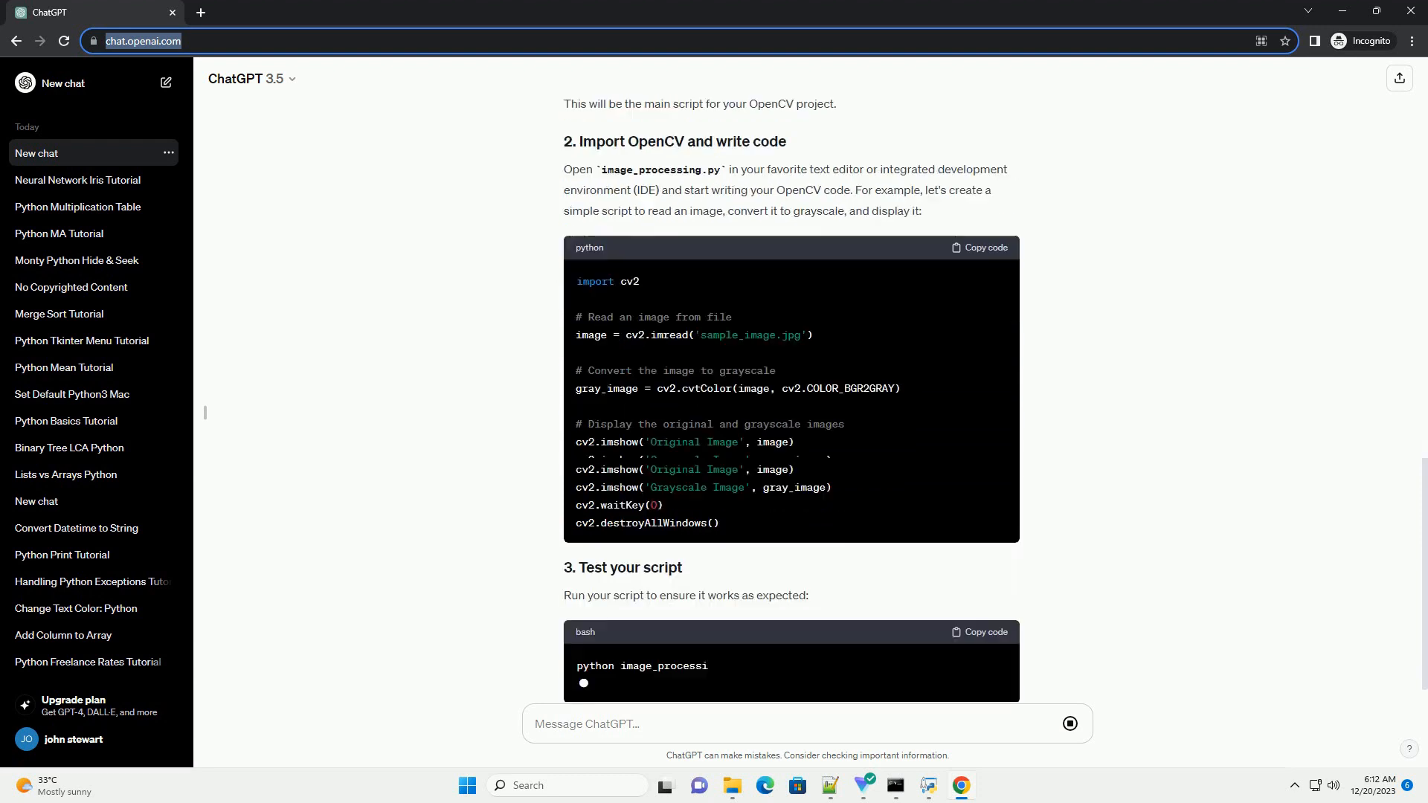
pyautogui.scroll(-3)
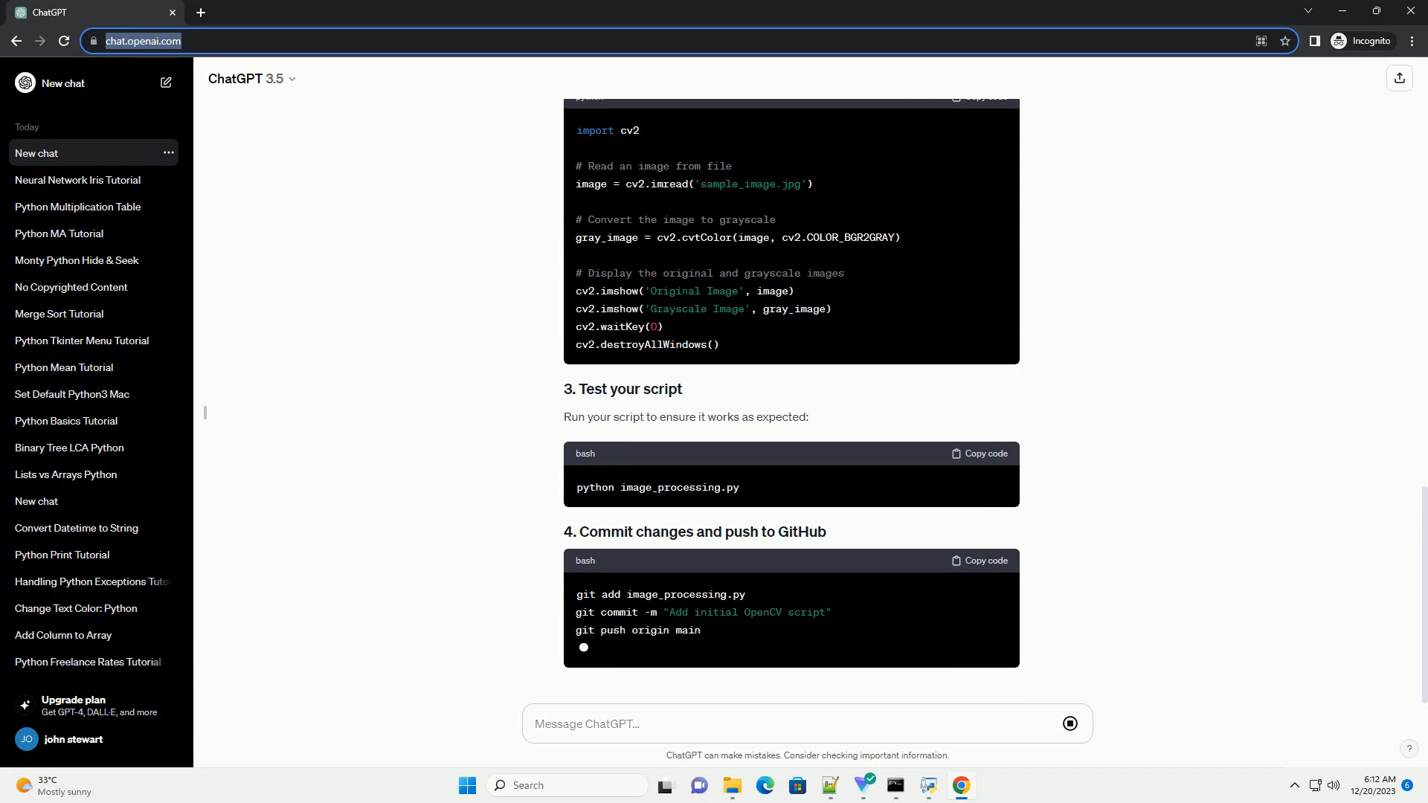
pyautogui.scroll(-3)
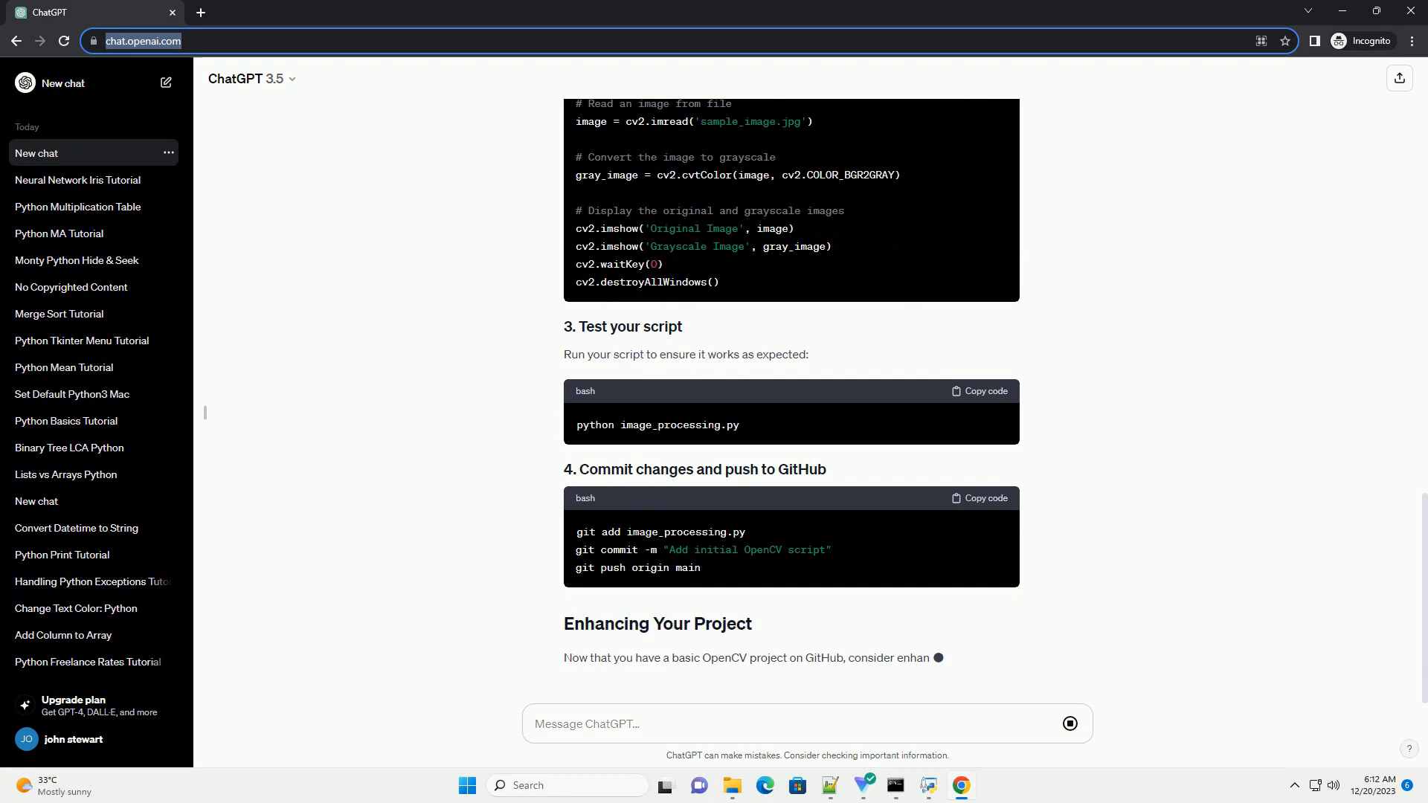
pyautogui.scroll(-3)
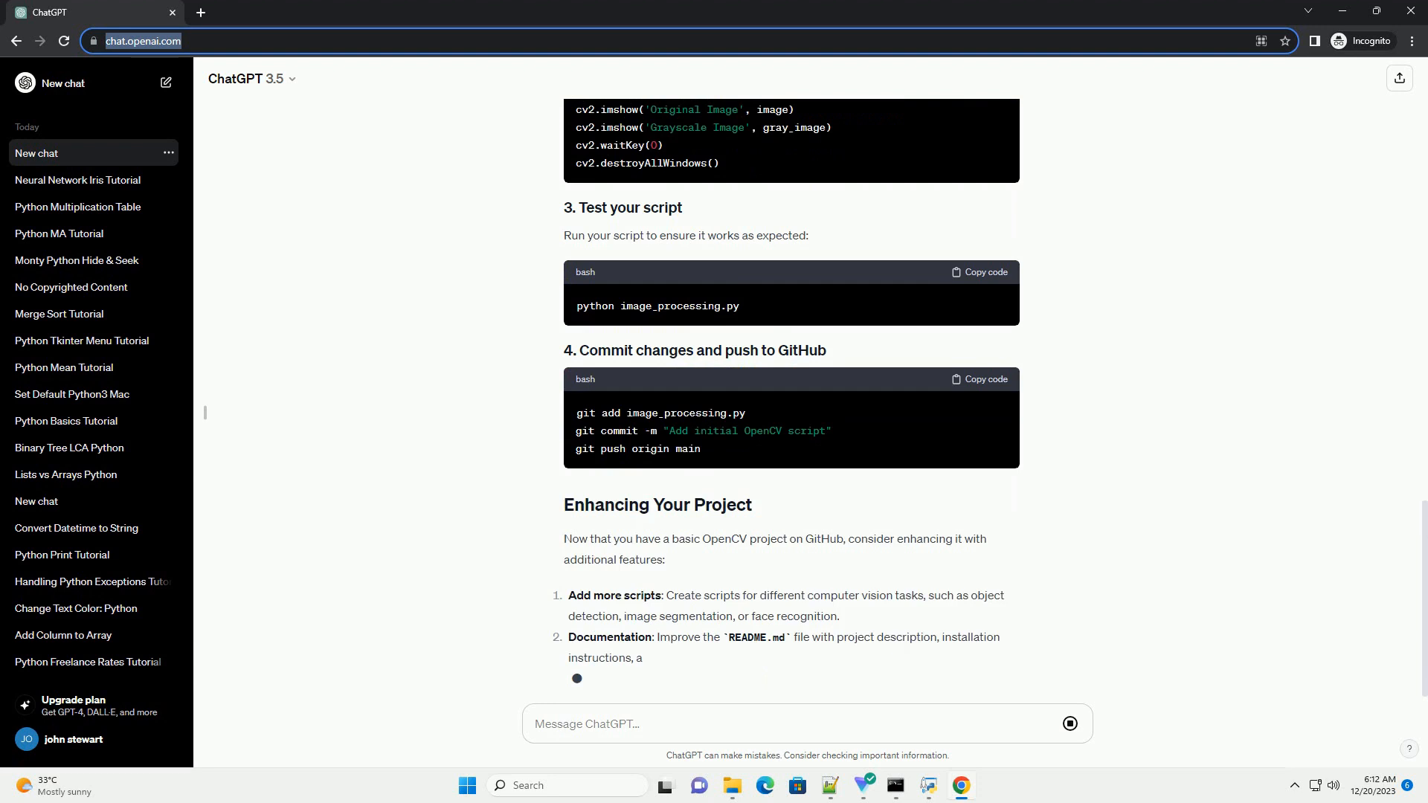
pyautogui.scroll(-3)
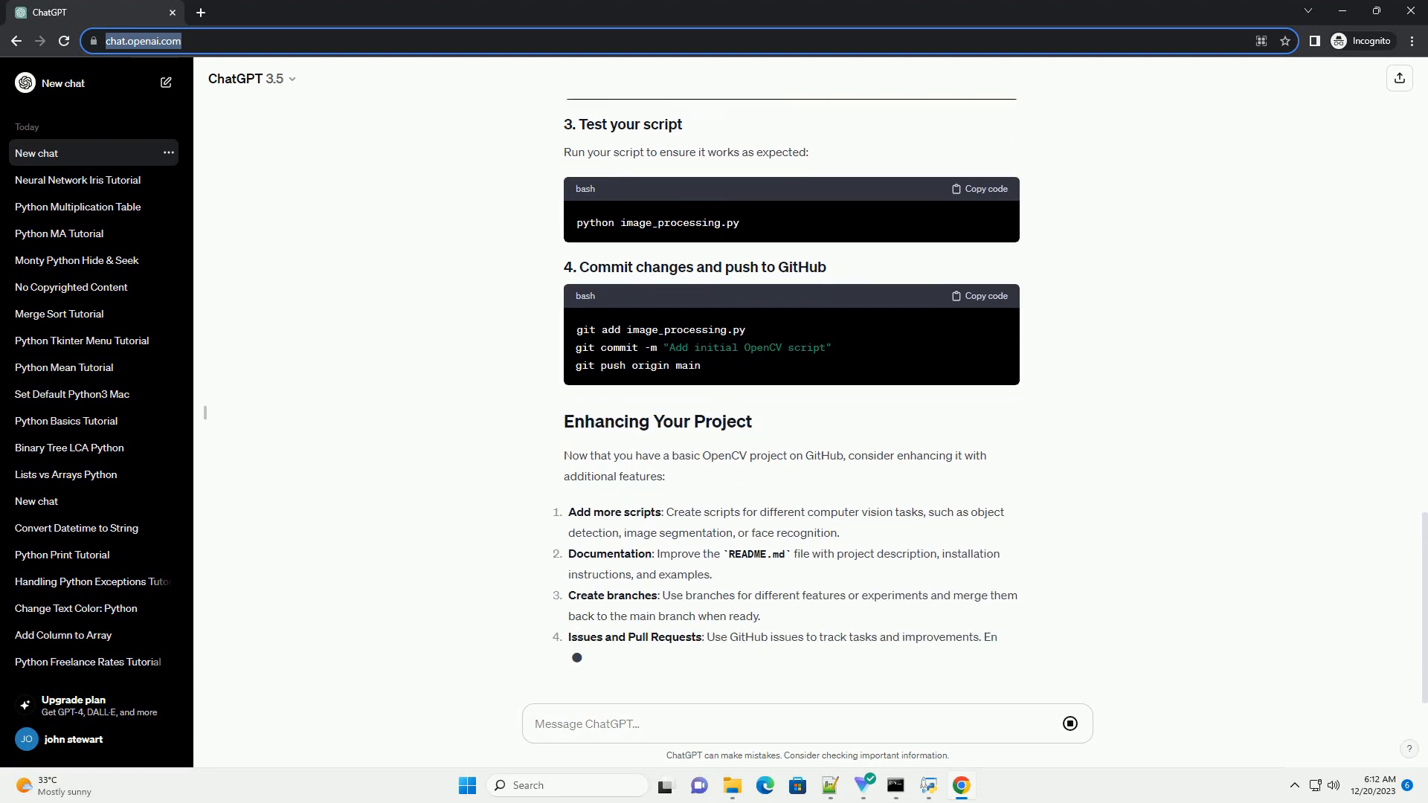
pyautogui.scroll(-3)
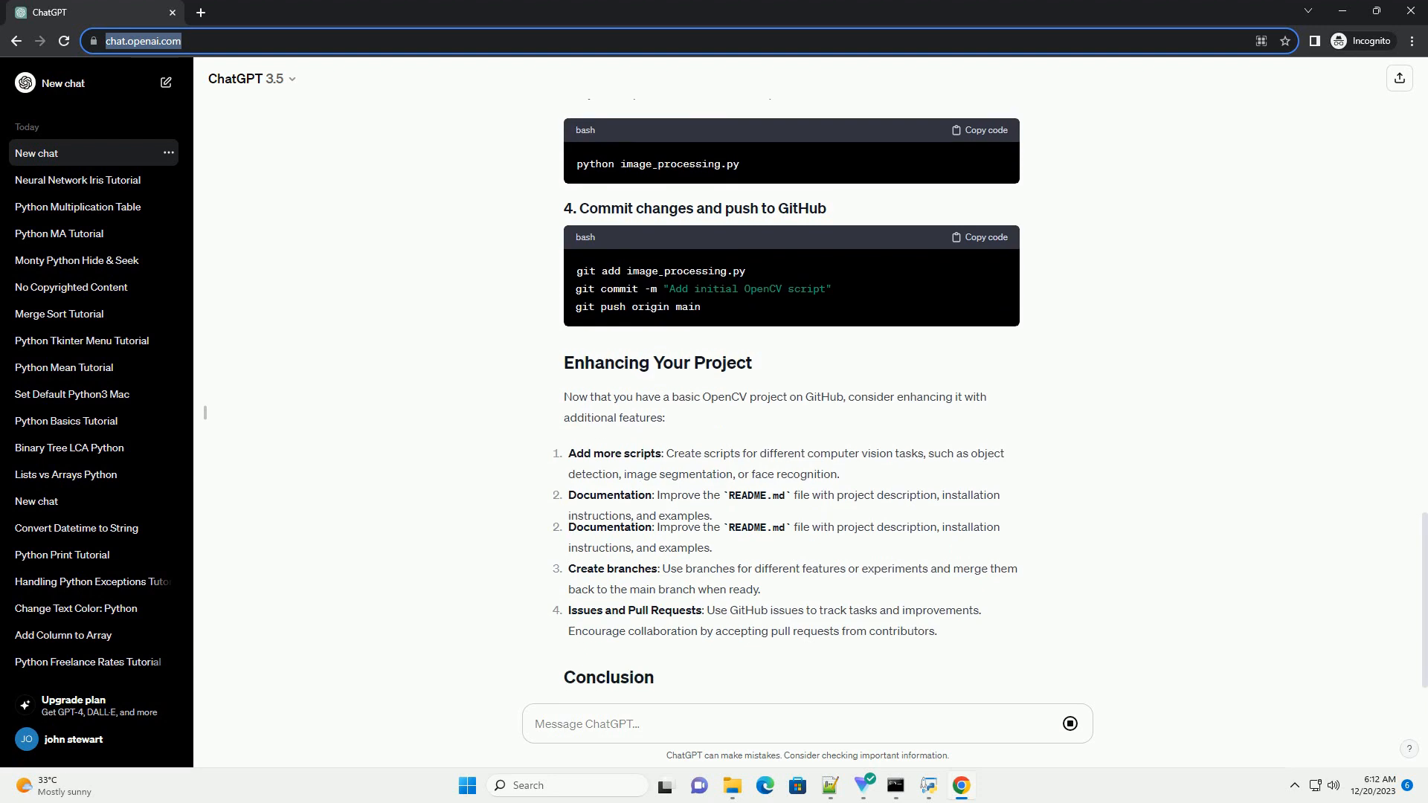